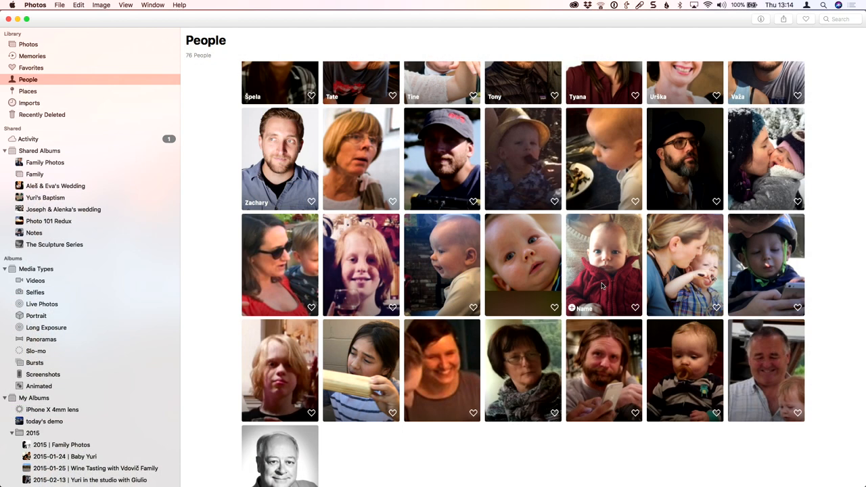
mouse_move(752, 167)
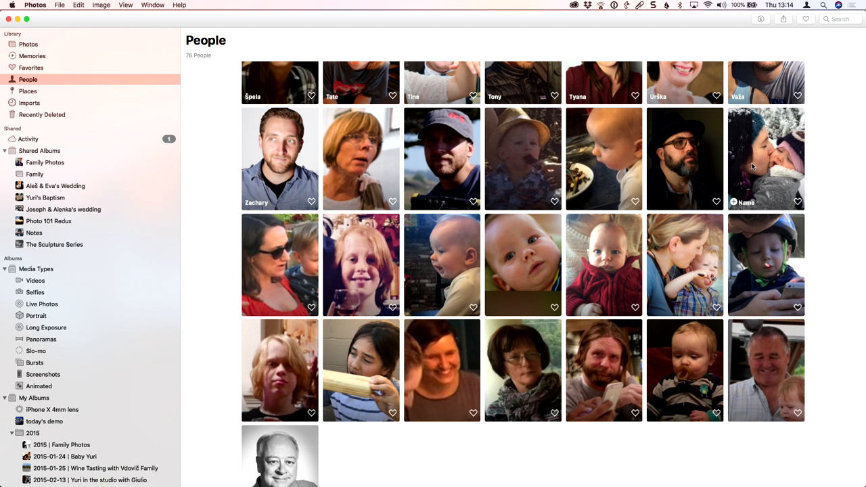
mouse_move(777, 165)
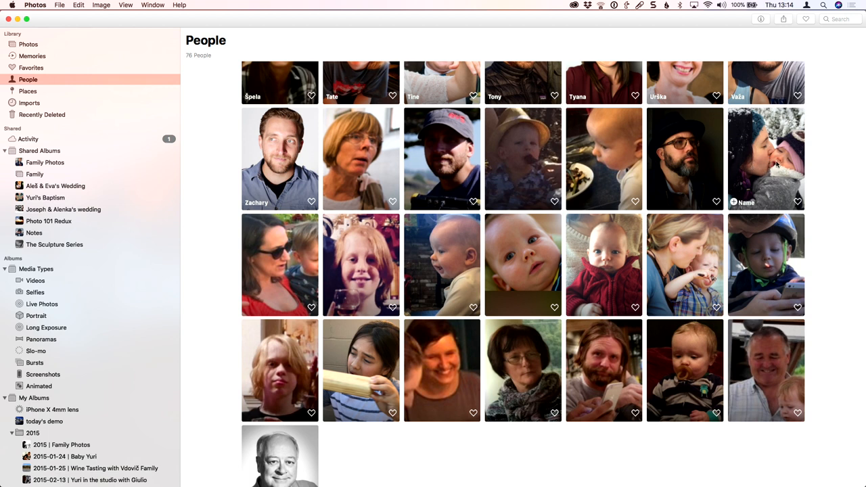
mouse_move(630, 264)
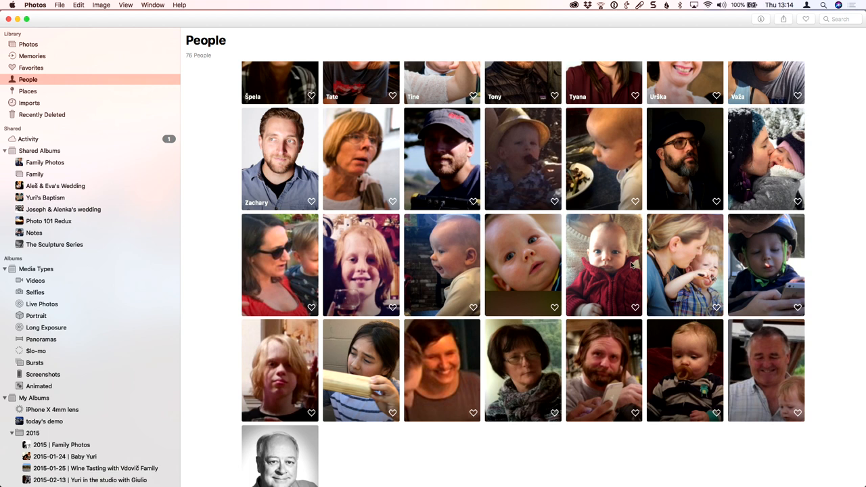
mouse_move(604, 254)
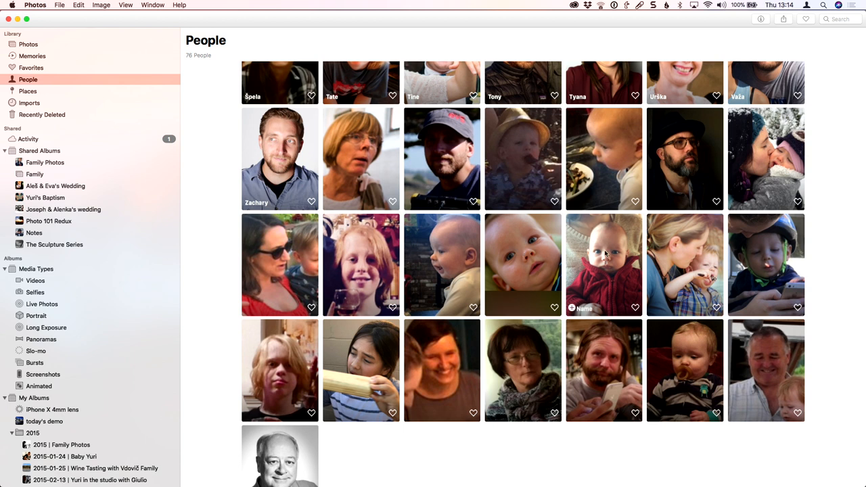
mouse_move(541, 260)
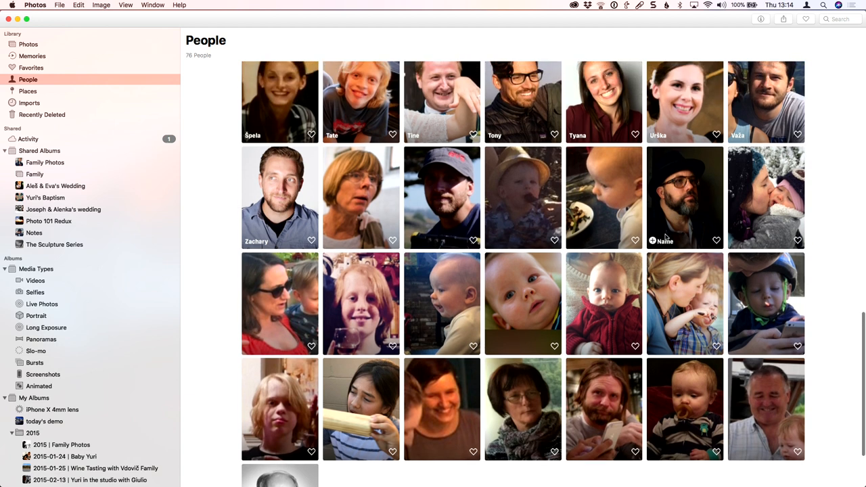
Browse the People album and return to the grid of all recognised faces
scroll("up", 3)
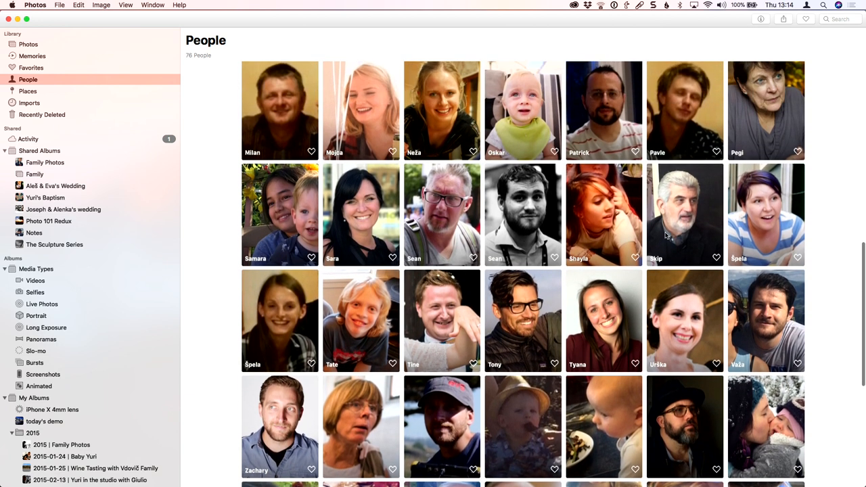
scroll("up", 3)
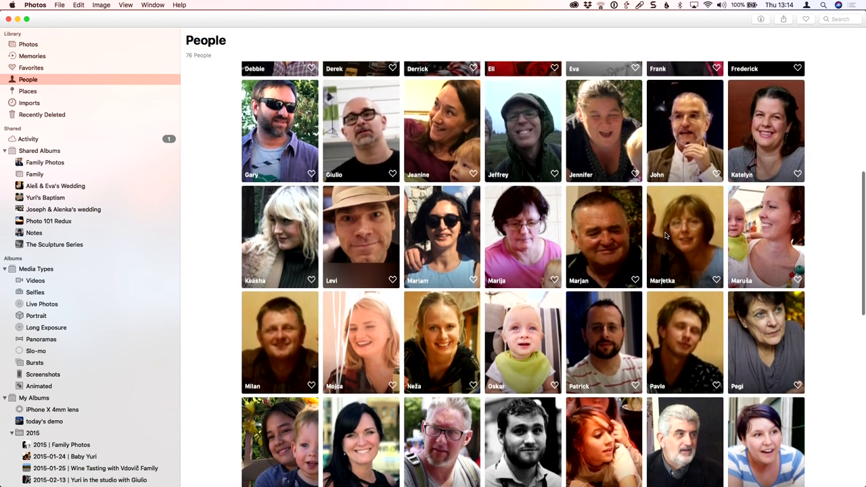
scroll("down", 3)
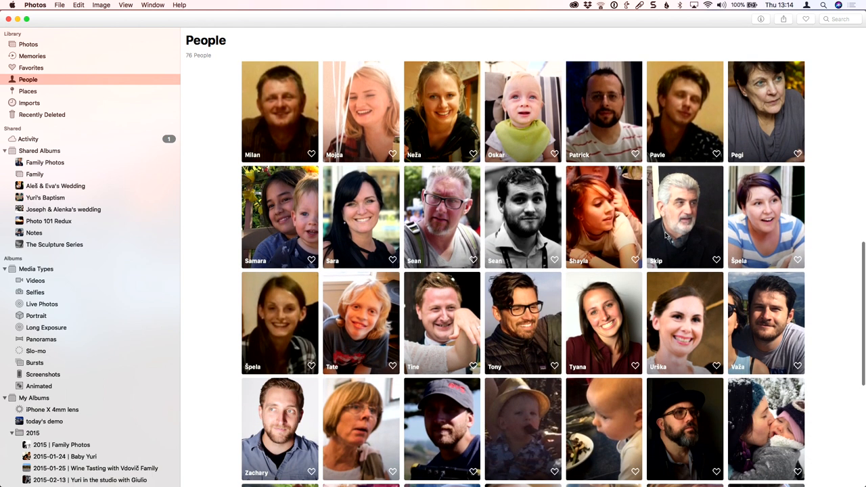
scroll("down", 3)
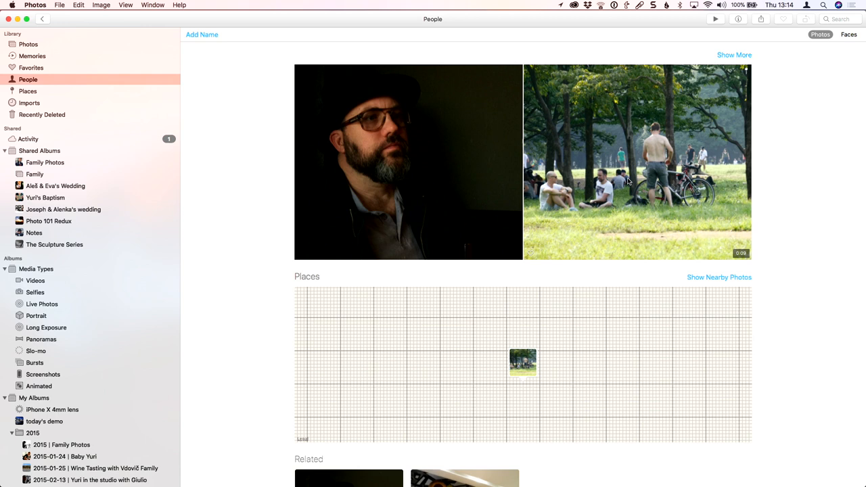
mouse_move(598, 160)
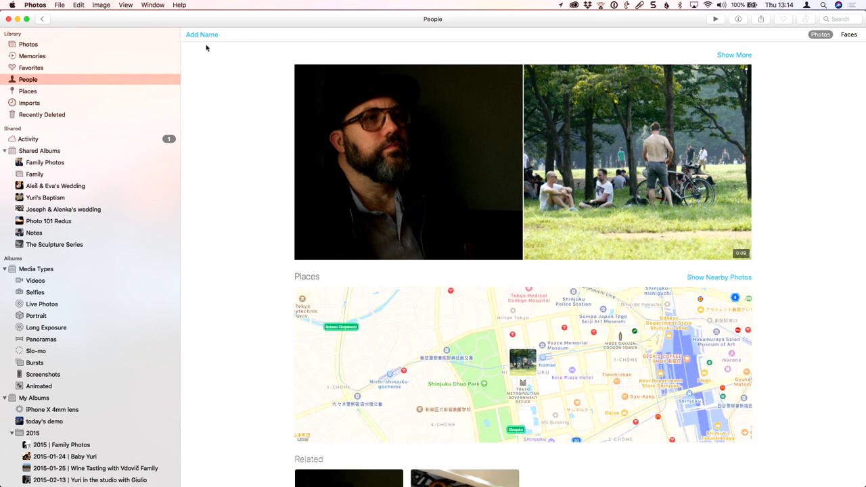
left_click(42, 18)
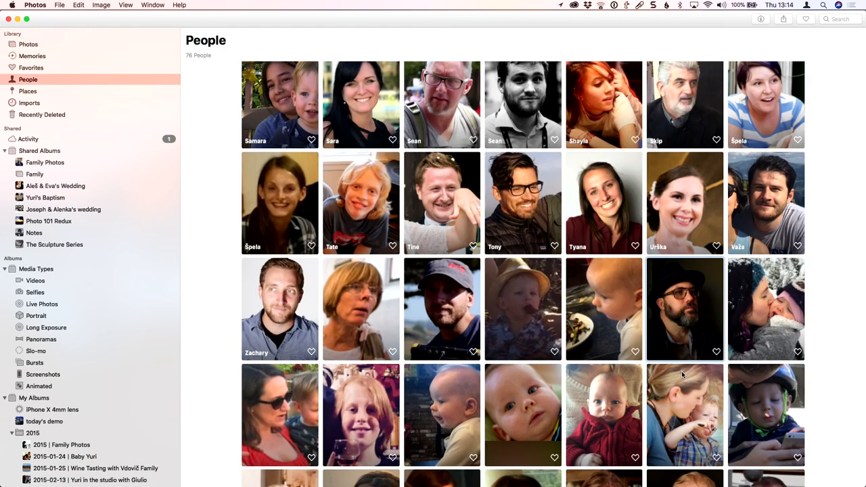
Name the unnamed bearded man's face Thomas in the People album
left_click(685, 308)
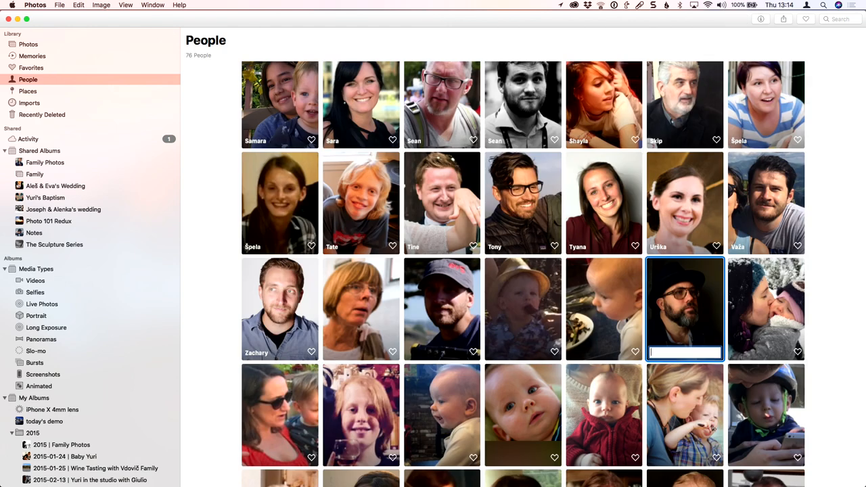
type("Th")
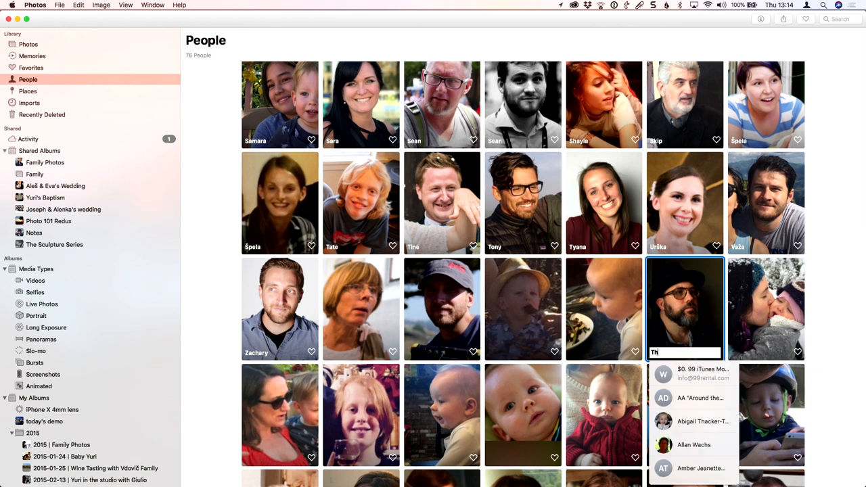
type("omas")
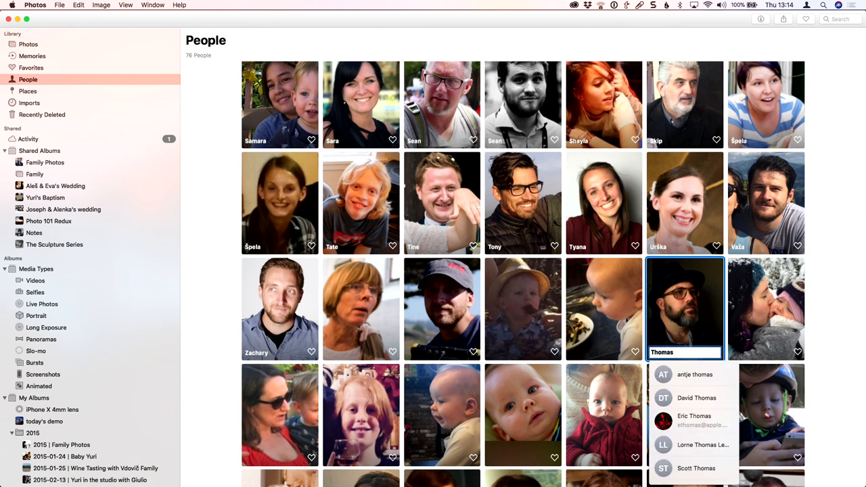
type("bo")
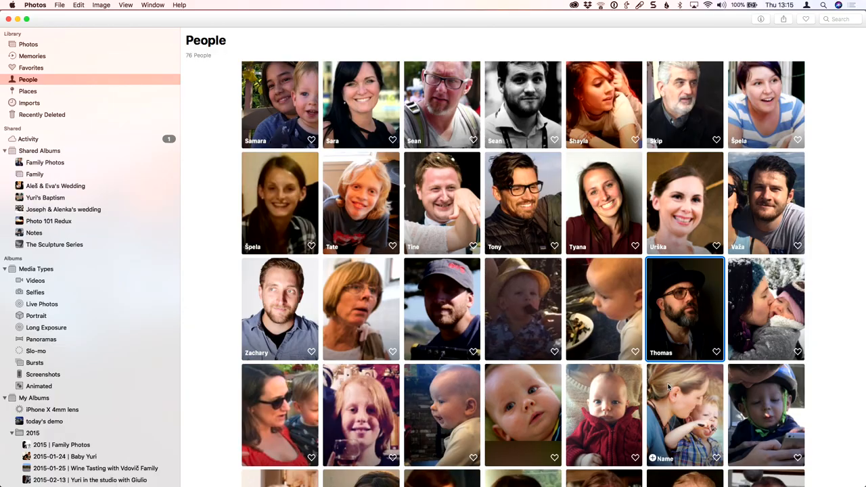
mouse_move(680, 317)
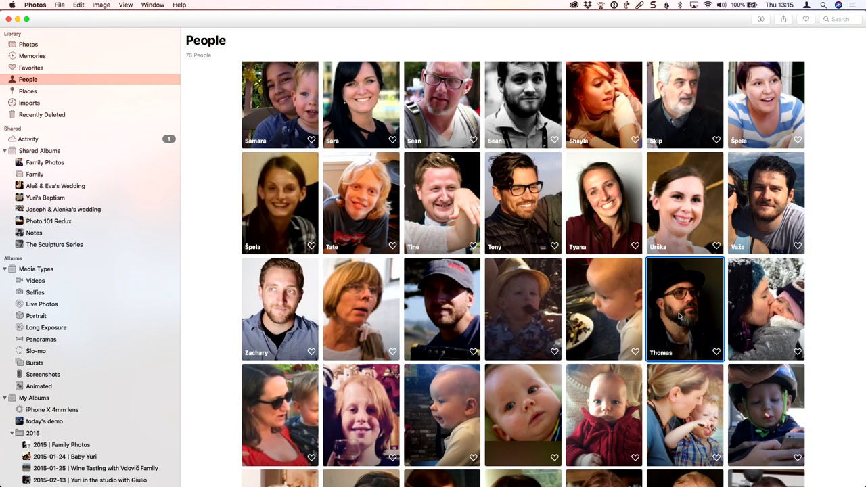
mouse_move(691, 353)
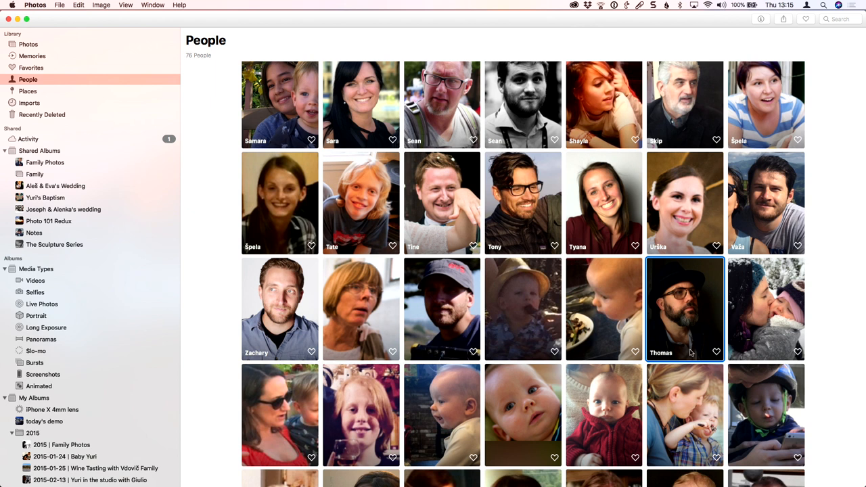
mouse_move(278, 322)
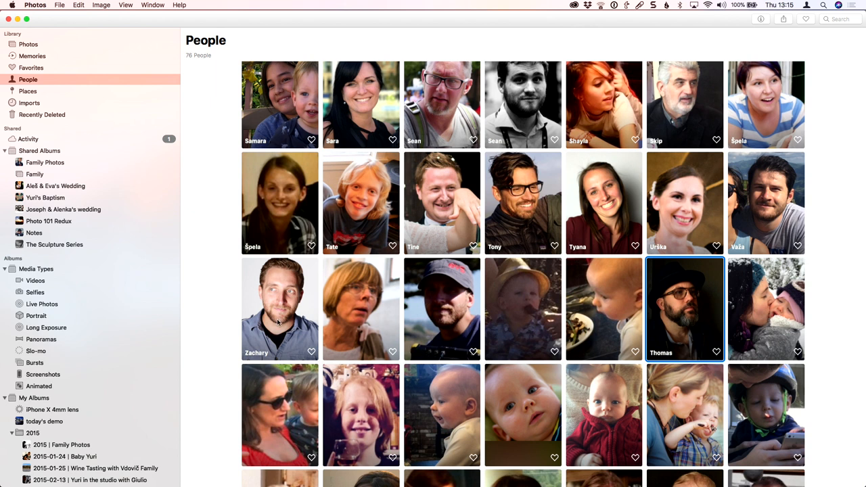
mouse_move(442, 309)
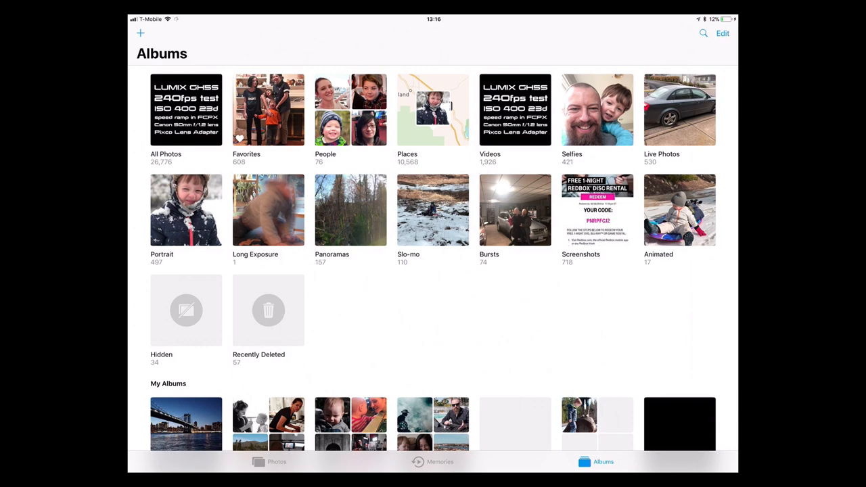
Browse the iPad's People album, confirming Thomas appears among the named faces
left_click(350, 110)
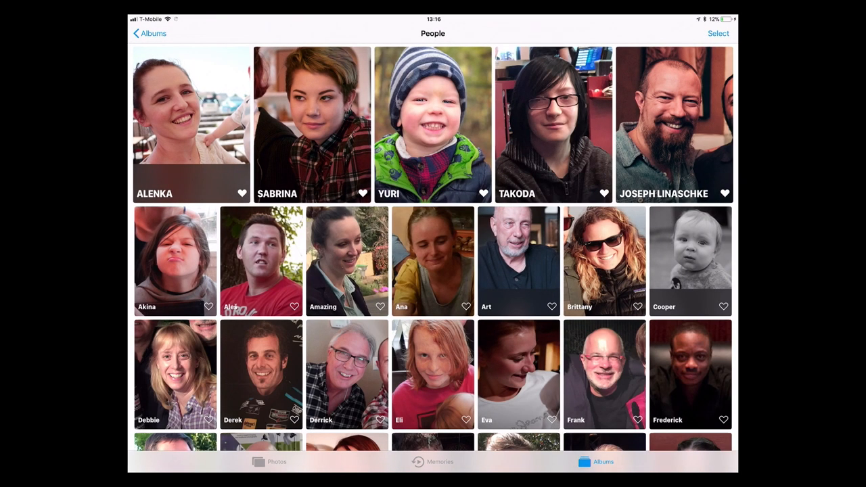
scroll("down", 3)
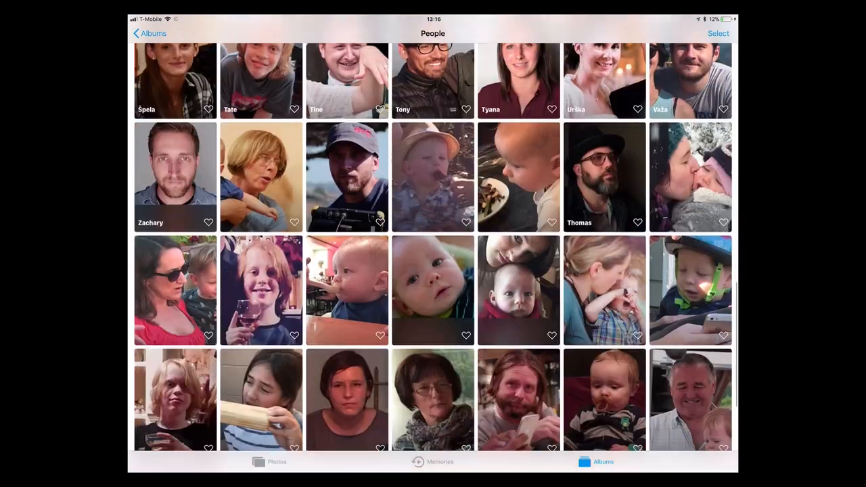
scroll("down", 3)
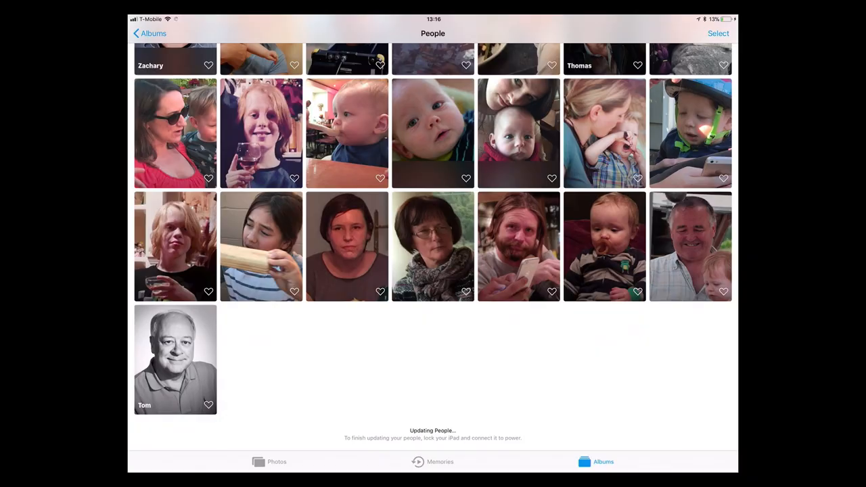
scroll("up", 3)
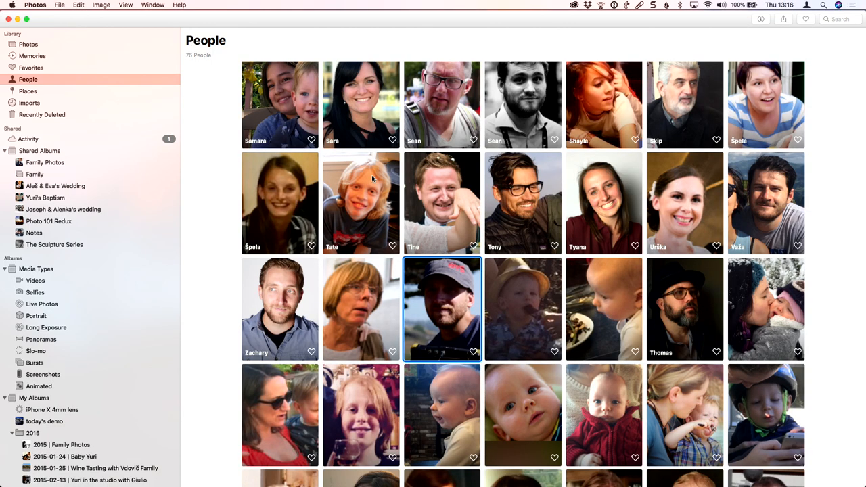
mouse_move(422, 305)
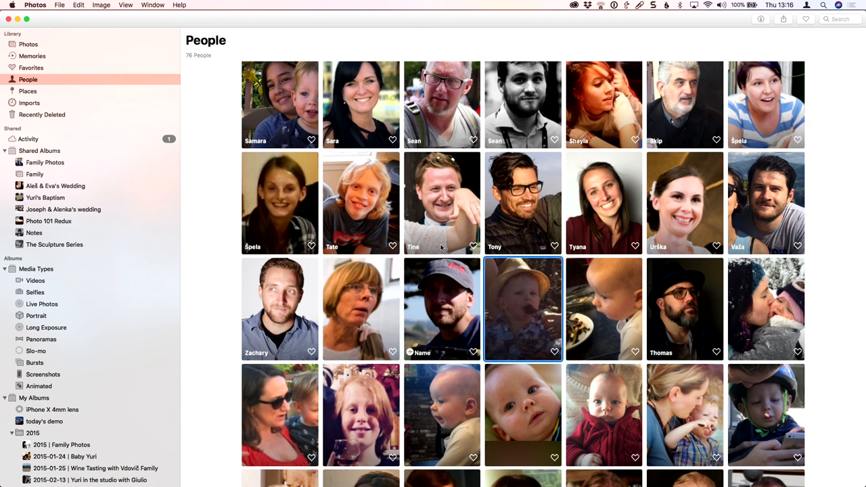
mouse_move(485, 329)
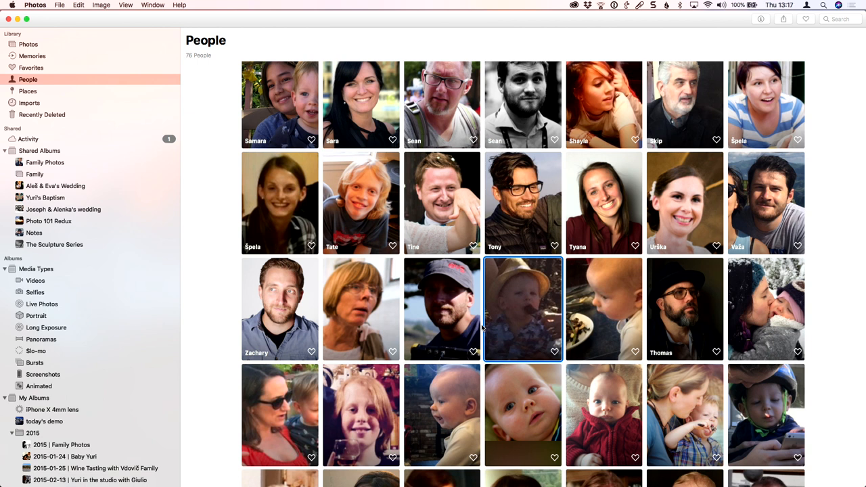
mouse_move(433, 323)
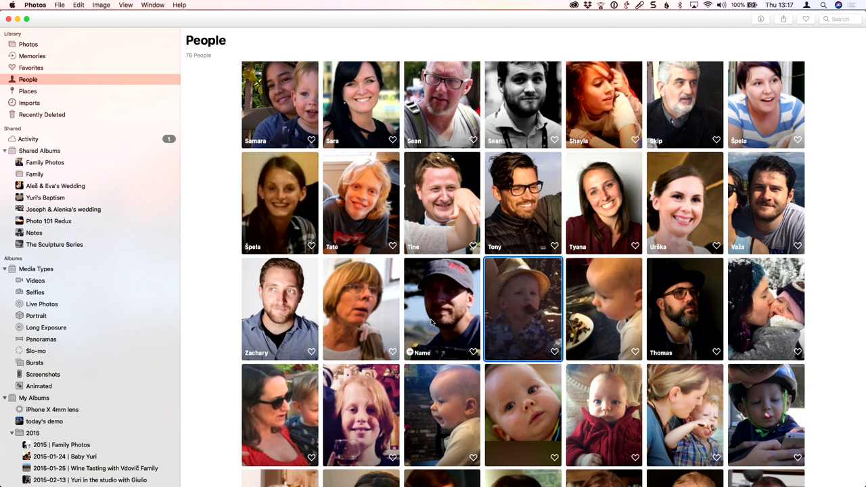
mouse_move(424, 310)
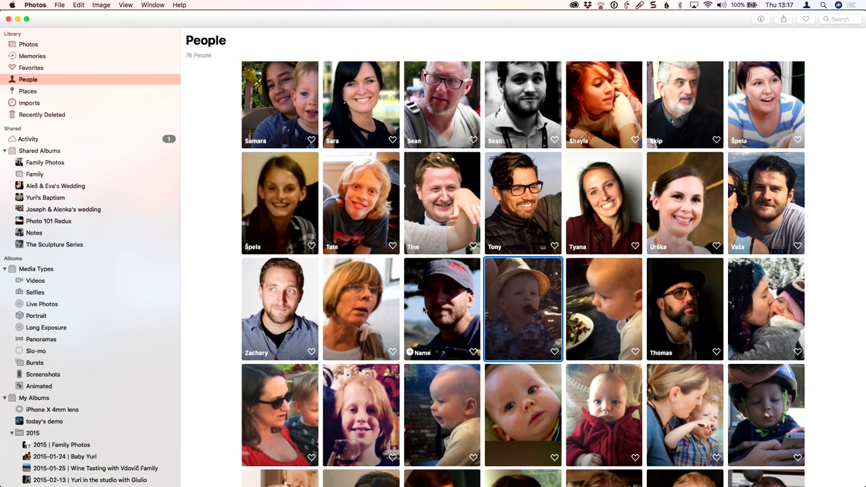
scroll("up", 3)
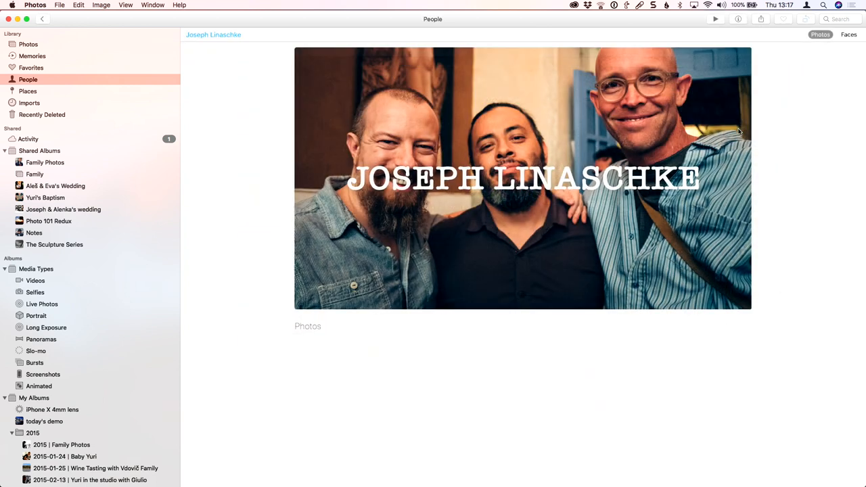
Scroll down through the long grid of photos on Joseph Linaschke's person page
scroll("down", 3)
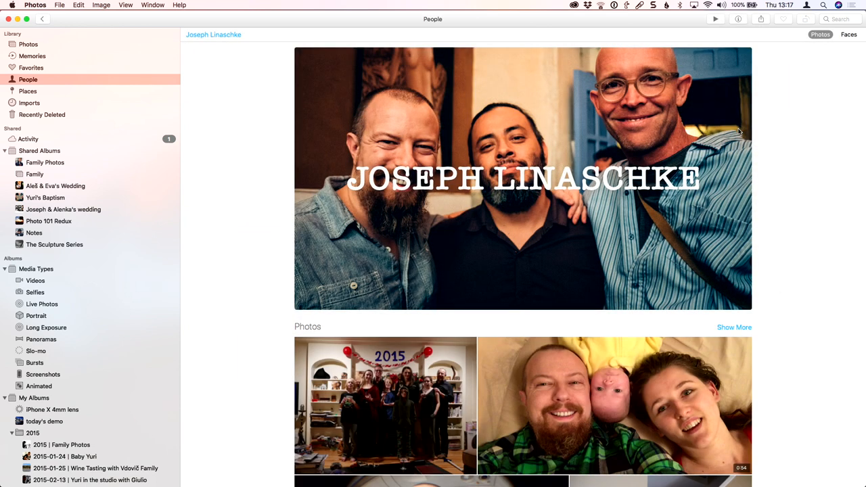
mouse_move(566, 230)
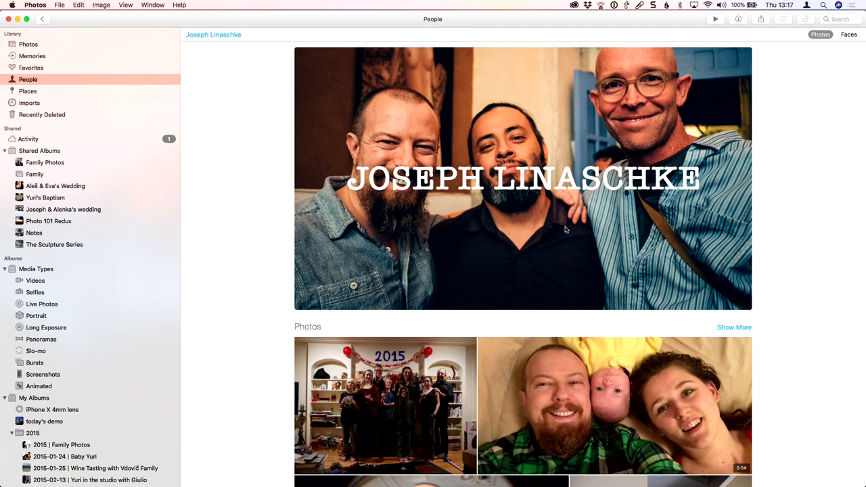
scroll("down", 3)
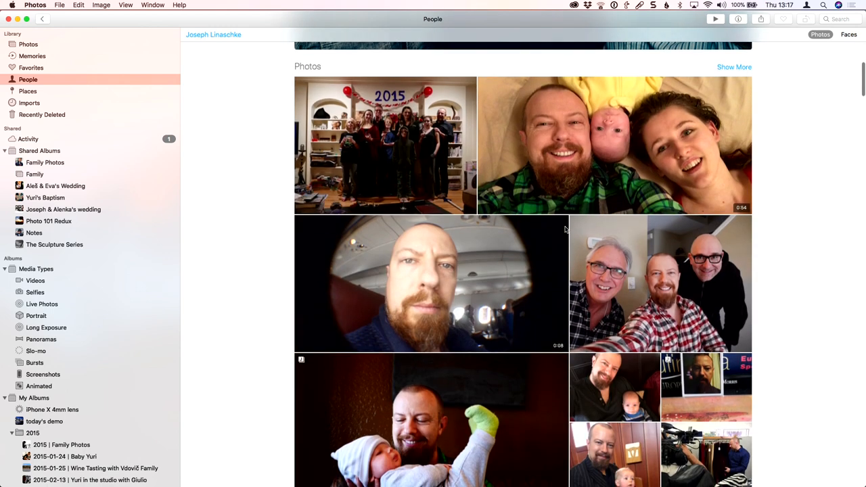
scroll("down", 3)
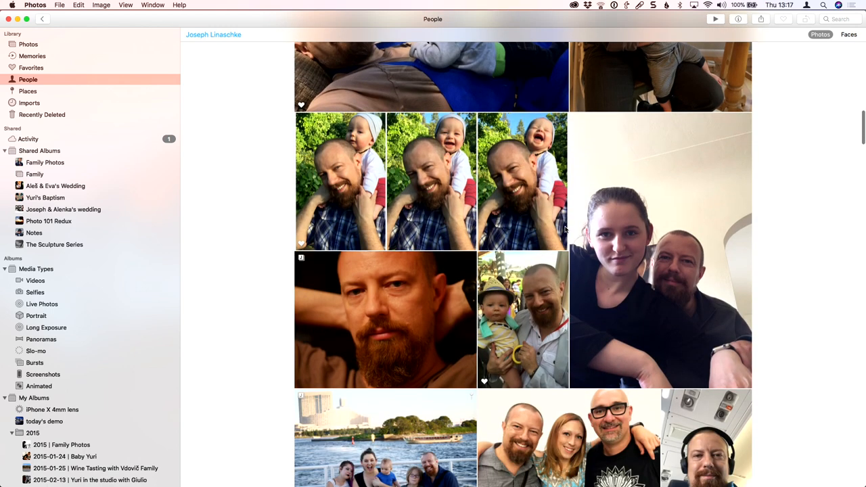
scroll("down", 3)
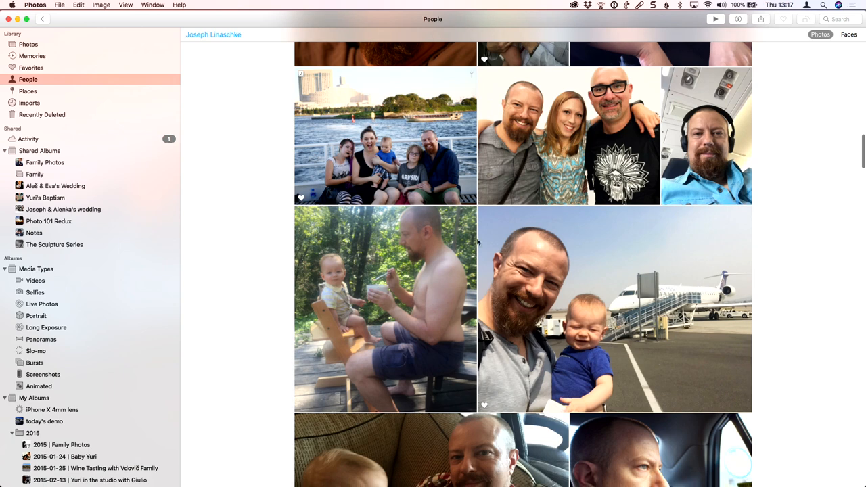
scroll("down", 3)
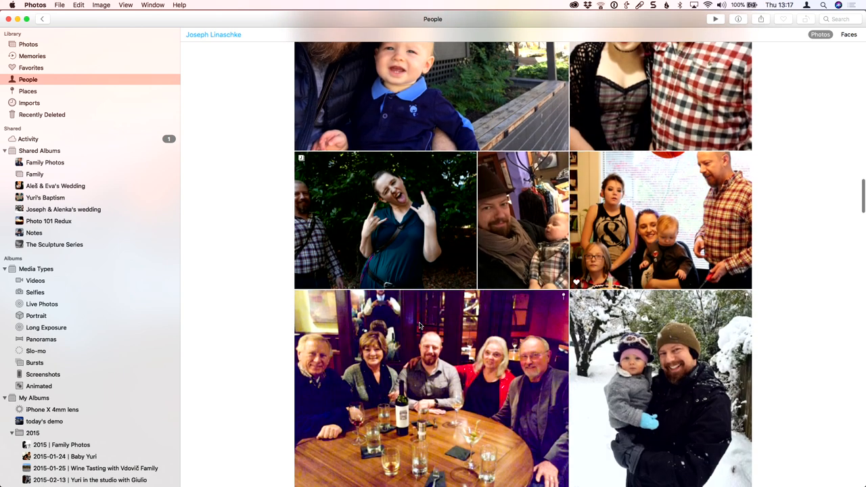
scroll("down", 3)
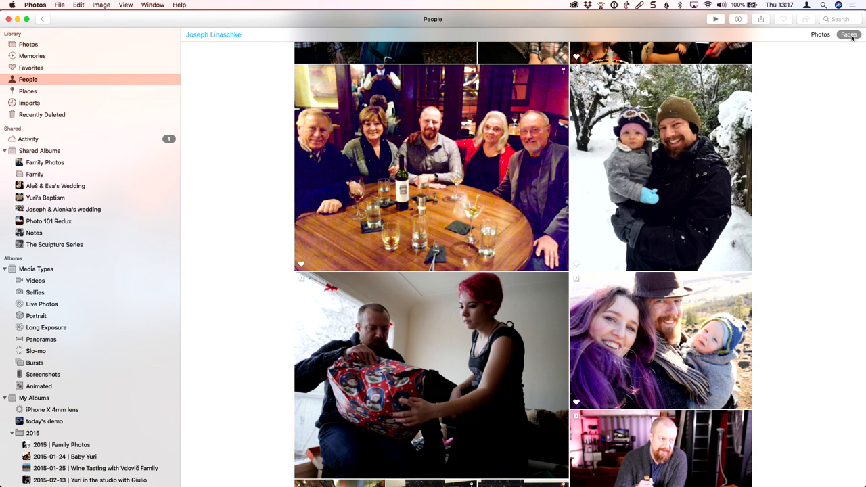
left_click(849, 35)
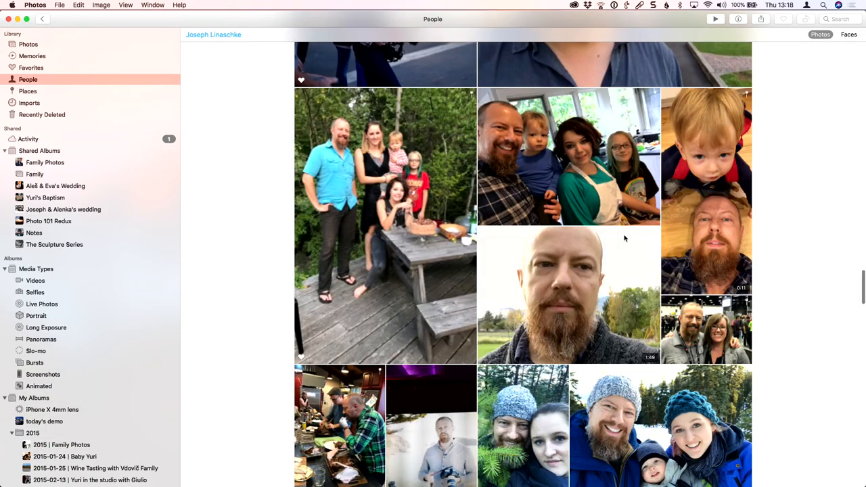
Review Groups & People, Places and Related on Joseph's page, then select the Sean & Joseph pairing
scroll("down", 3)
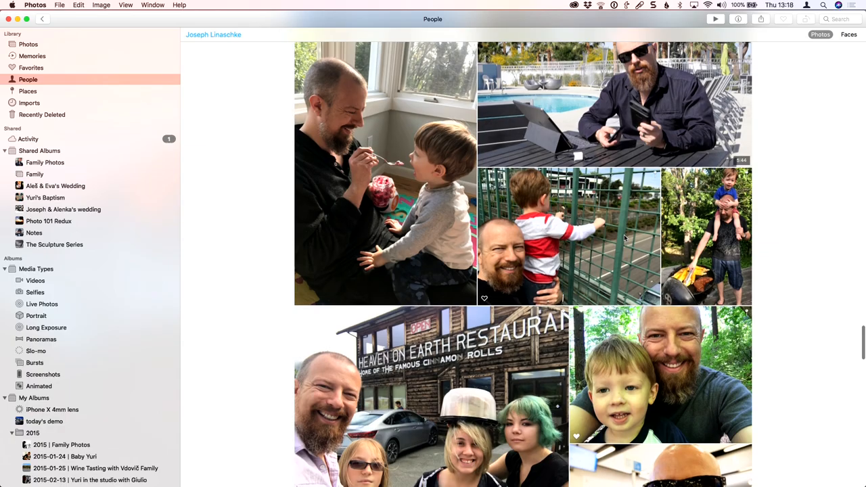
scroll("down", 3)
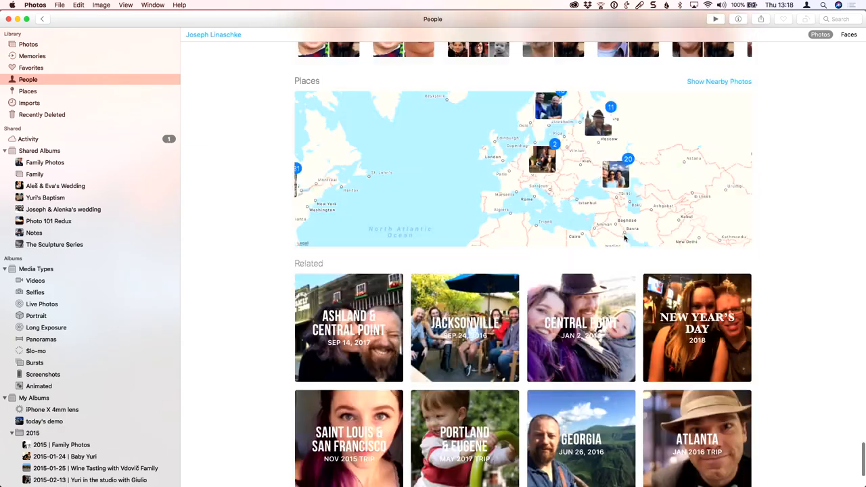
scroll("up", 3)
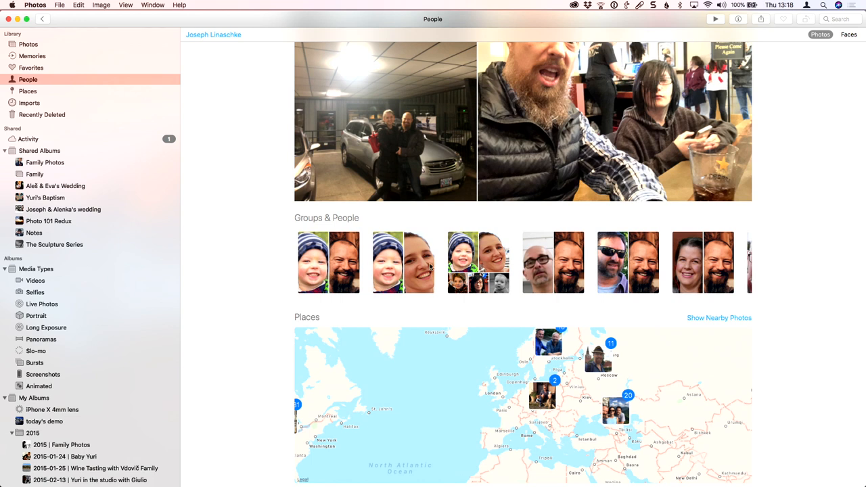
scroll("down", 3)
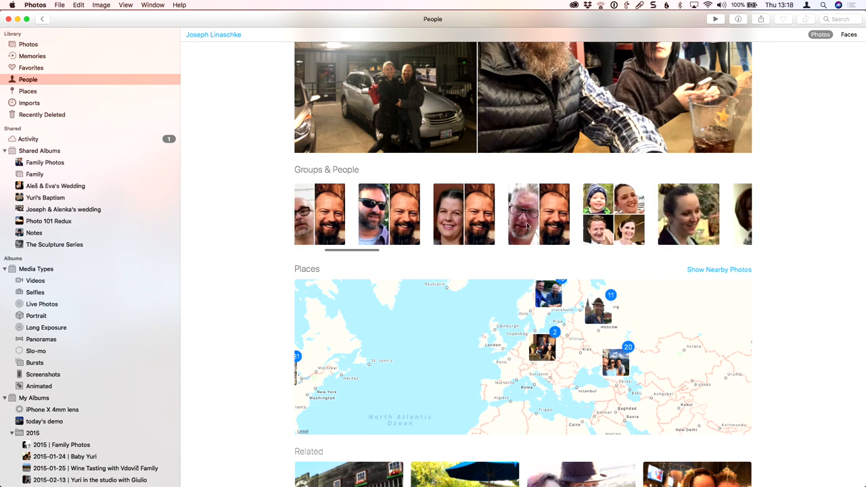
left_click(538, 214)
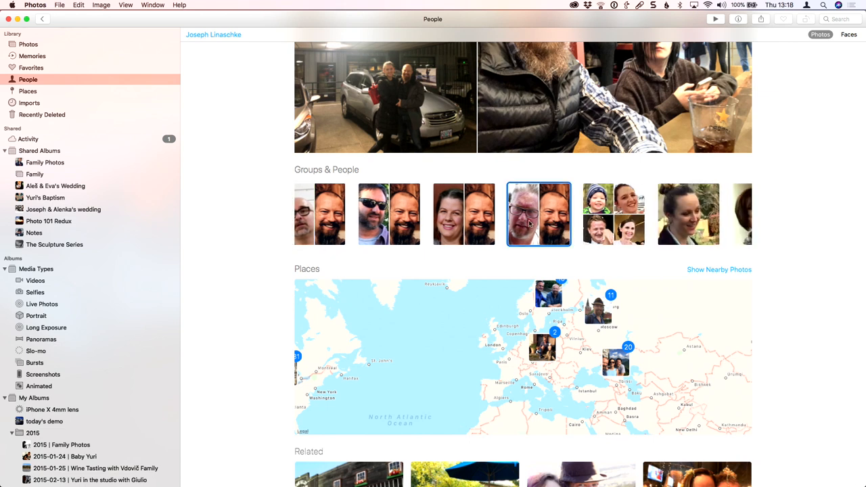
View the Sean & Joseph Linaschke group page with its Together cover, shared photos and People
left_click(538, 214)
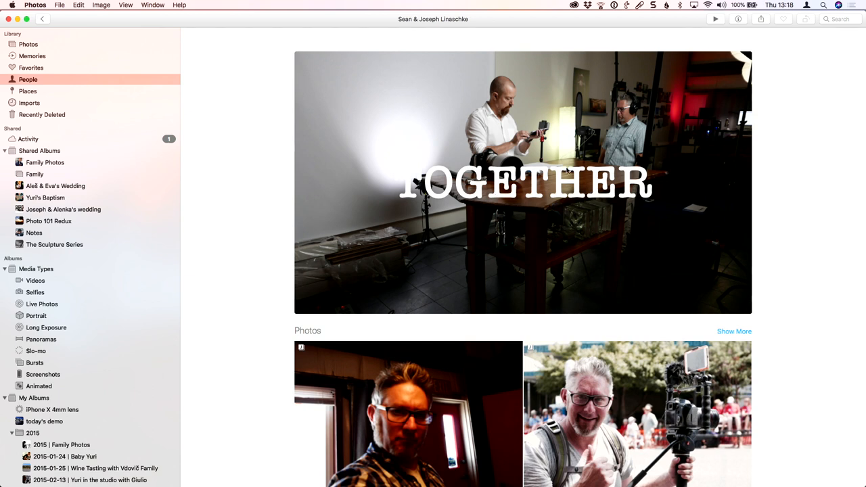
scroll("down", 3)
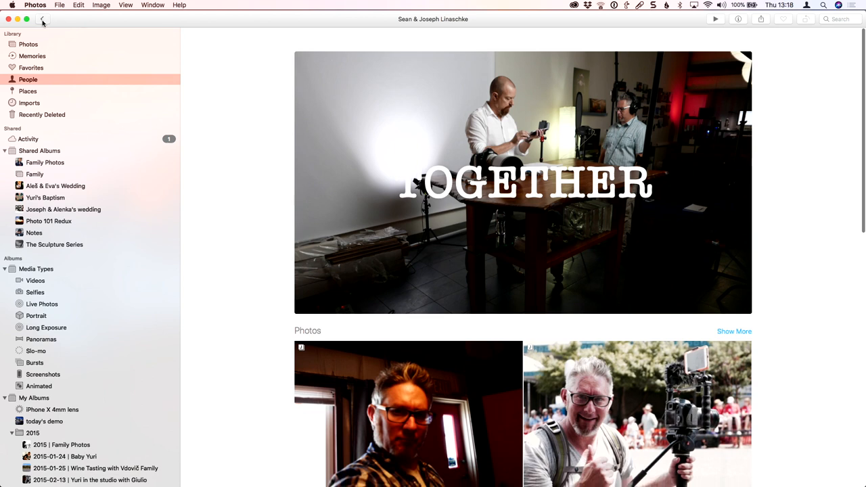
scroll("down", 3)
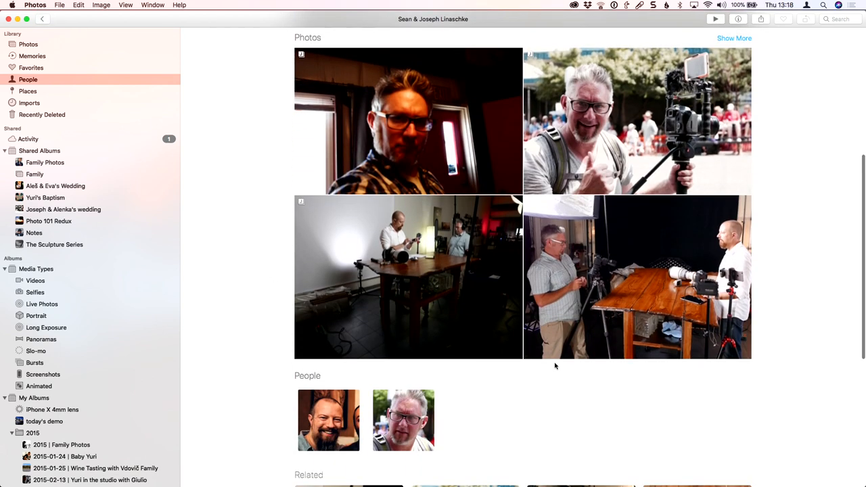
scroll("up", 3)
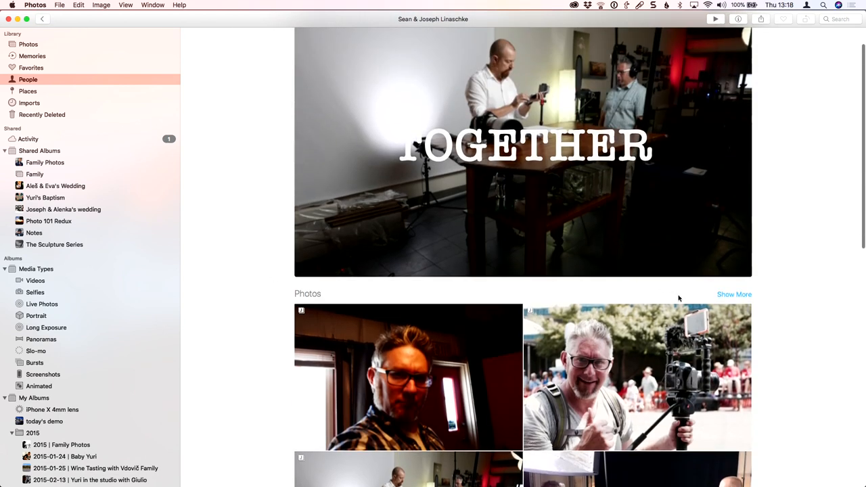